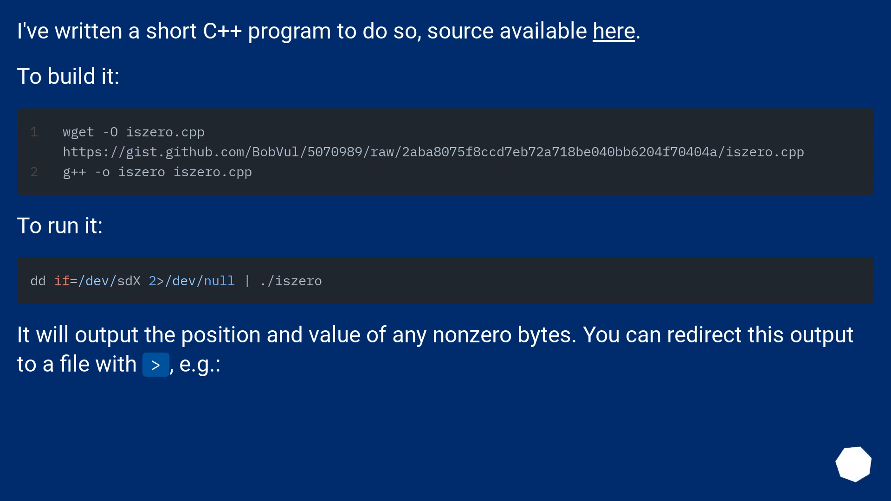
Reveal the redirect-to-file command and the BUFFER_SIZE and progress-output notes
{"action": "scroll", "scroll_direction": "down", "scroll_amount": 3}
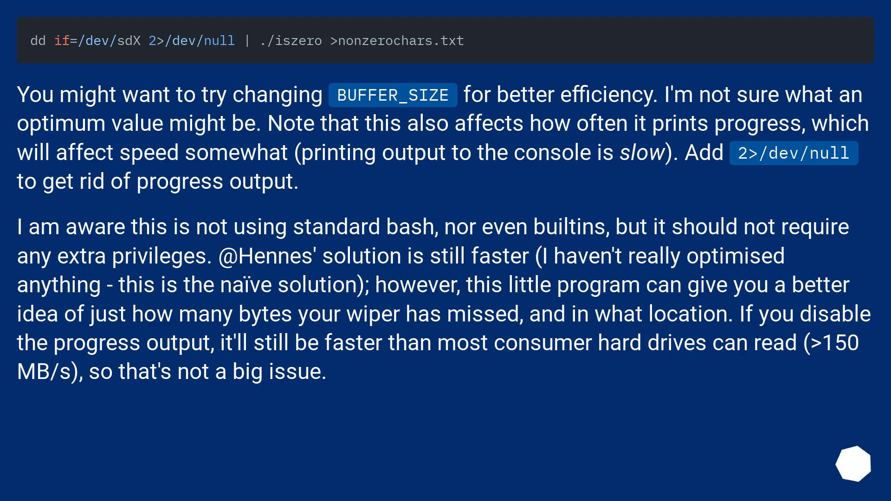
Show the iszero C++ listing with its buffer setup and nonzero-byte counting loop
{"action": "scroll", "scroll_direction": "down", "scroll_amount": 3}
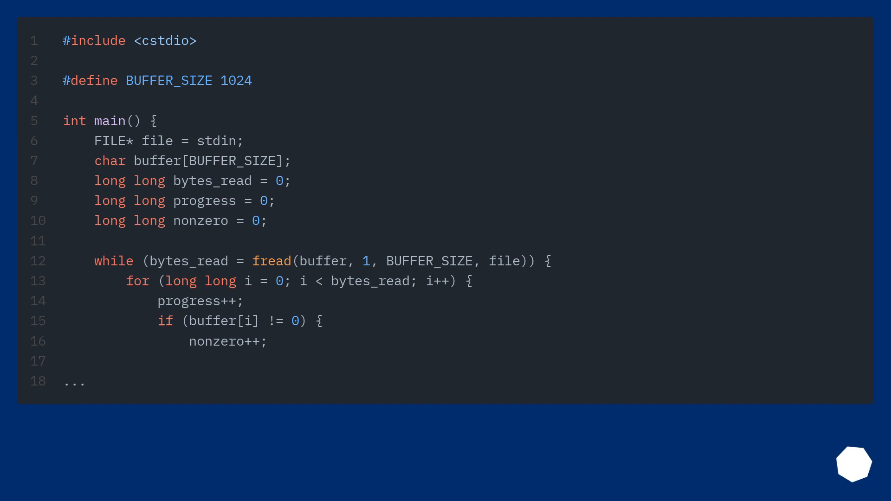
Show the pv | od | head answer reporting read progress with percentage and ETA
{"action": "scroll", "scroll_direction": "down", "scroll_amount": 3}
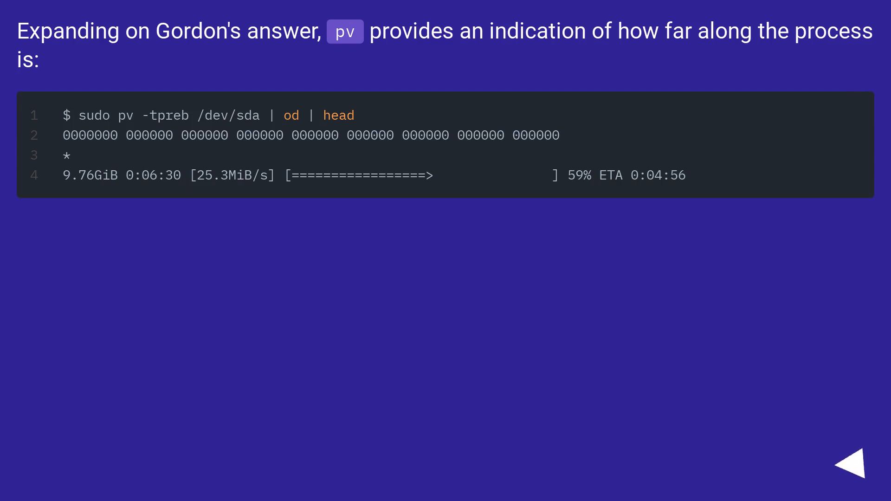
Advance to the dd | tr --squeeze-repeats answer that prints a single T for a zeroed disk
{"action": "left_click", "coordinate": [860, 460]}
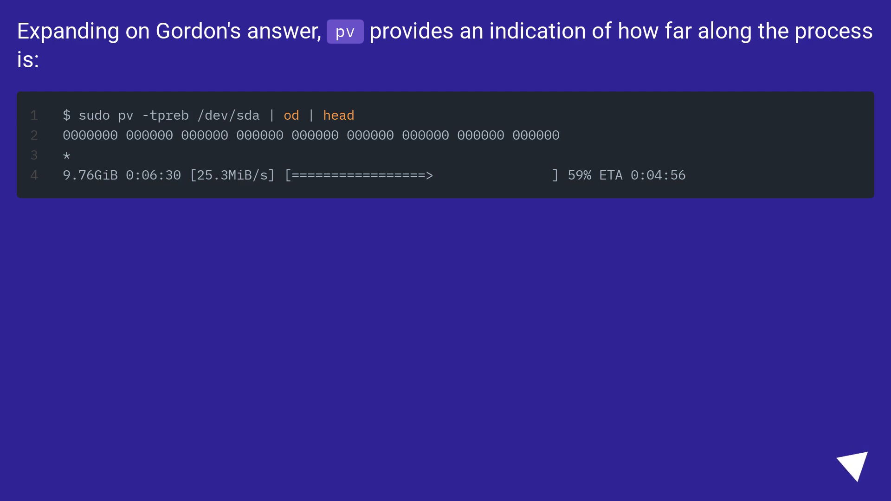
{"action": "left_click", "coordinate": [852, 463]}
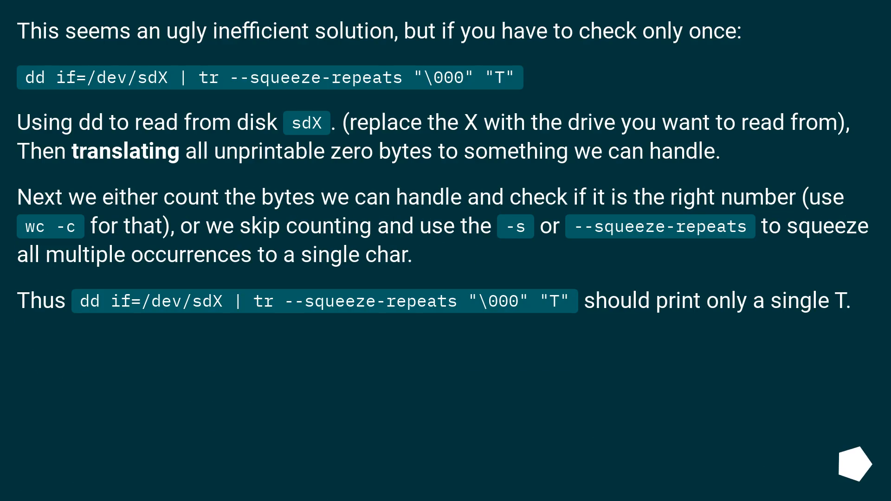